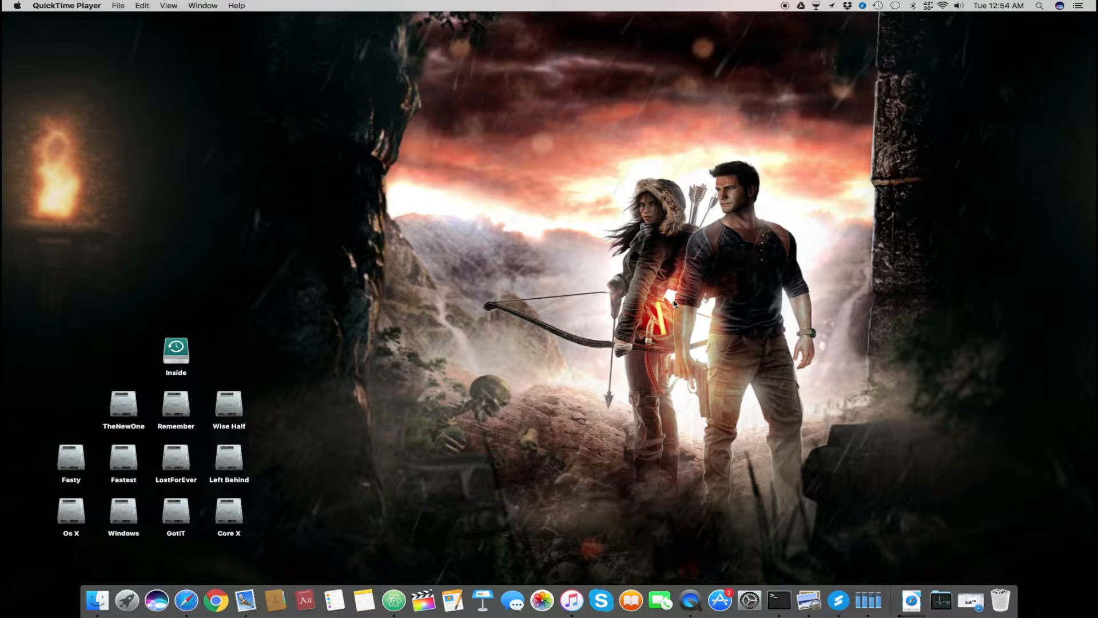
Launch System Preferences from the Dock and move its window up and to the right
left_click(693, 587)
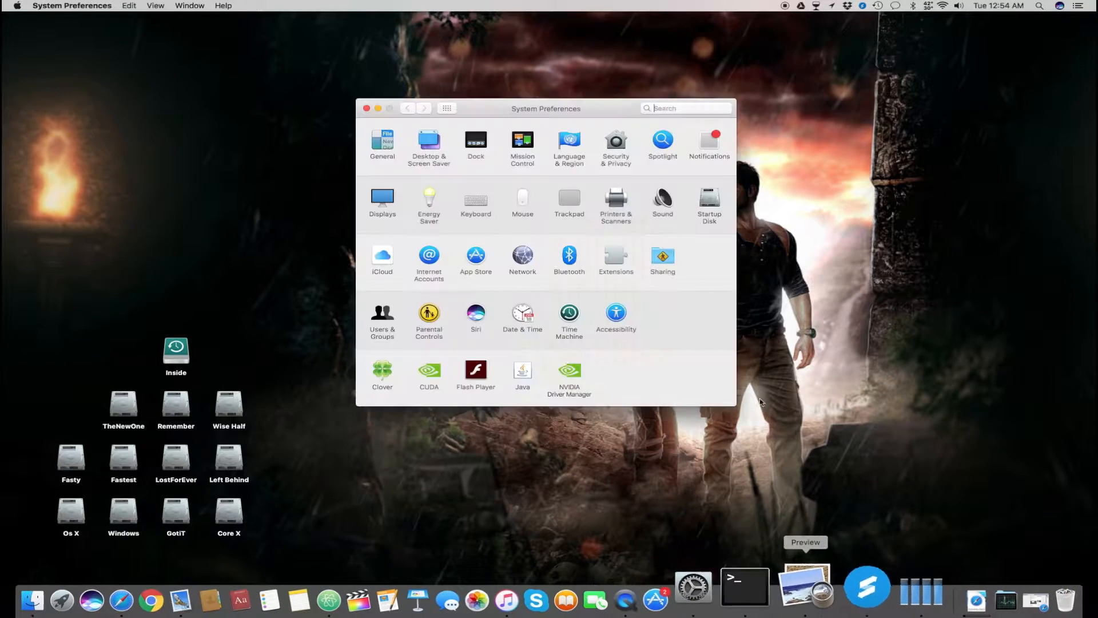
left_click(685, 108)
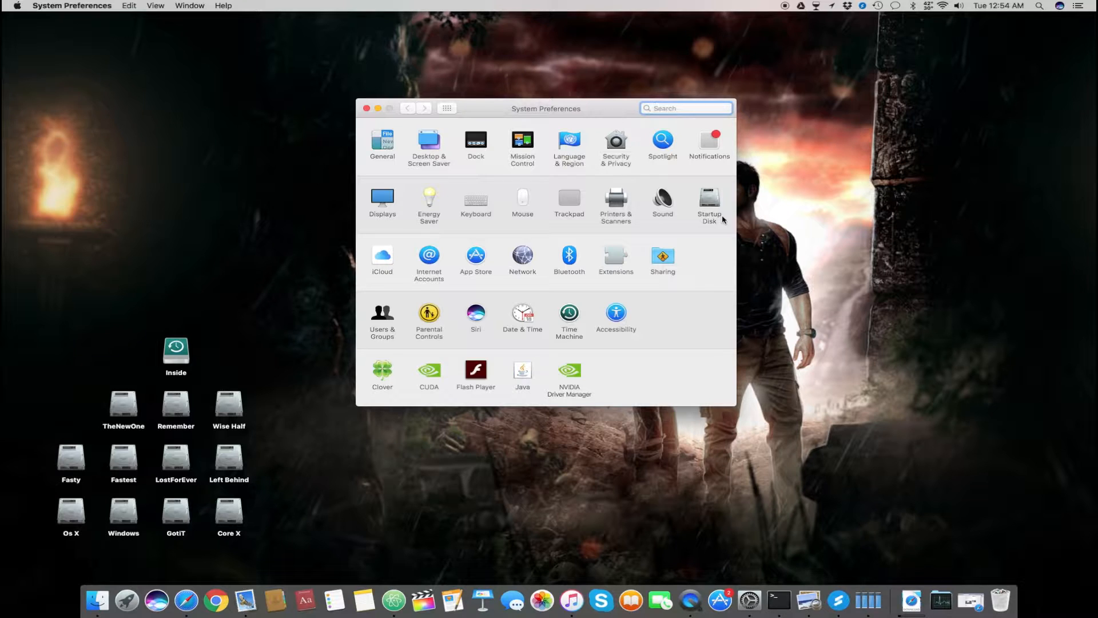
mouse_move(632, 303)
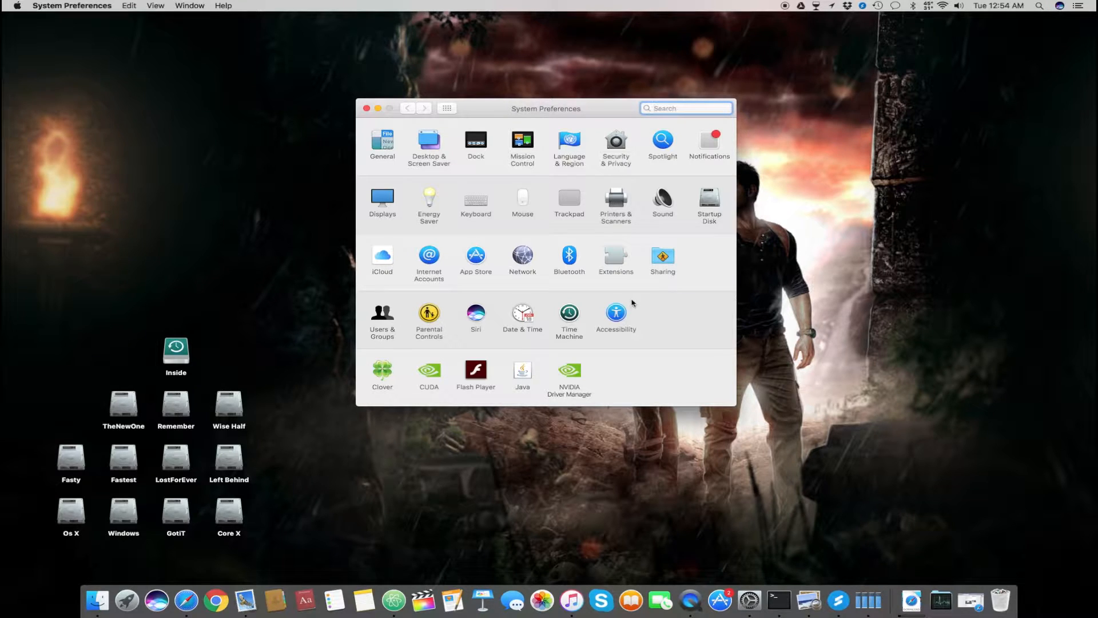
left_click_drag(546, 109, 655, 108)
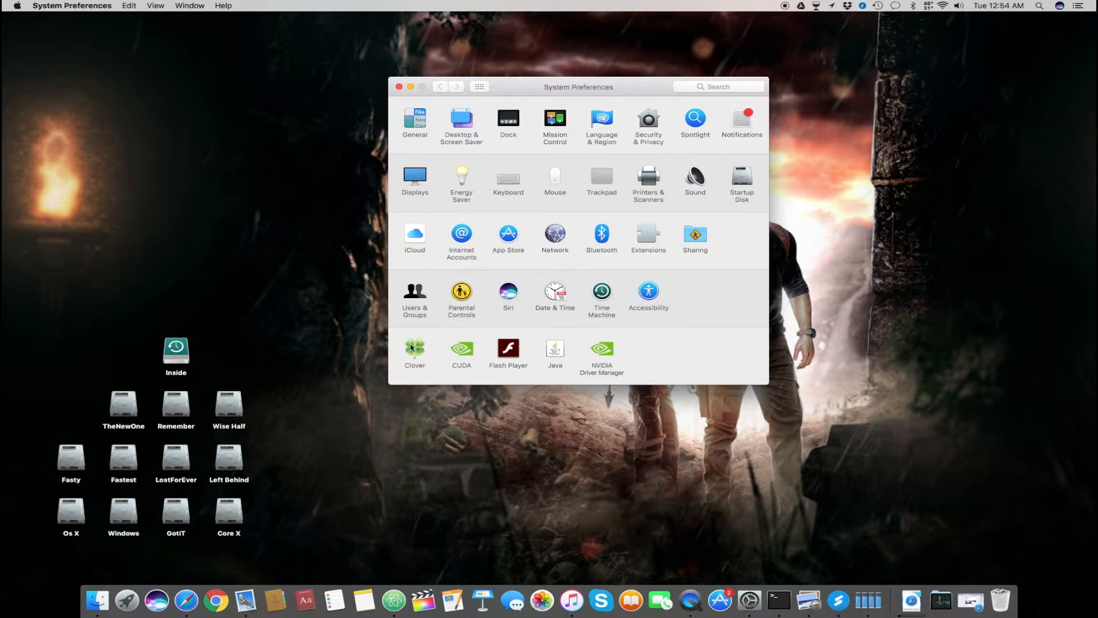
left_click(414, 349)
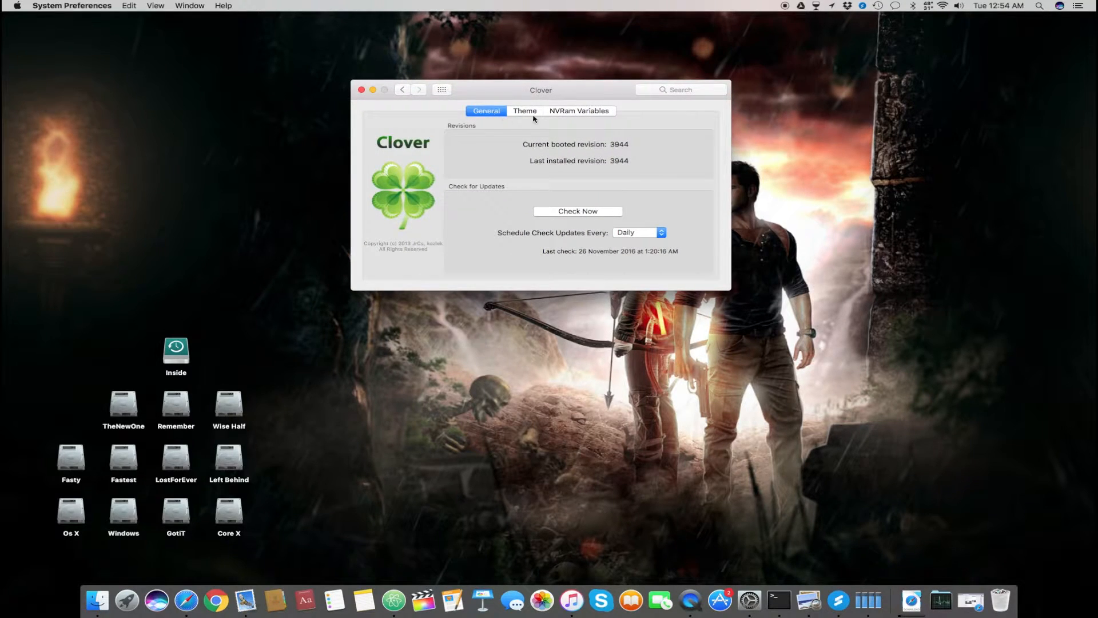
left_click(580, 111)
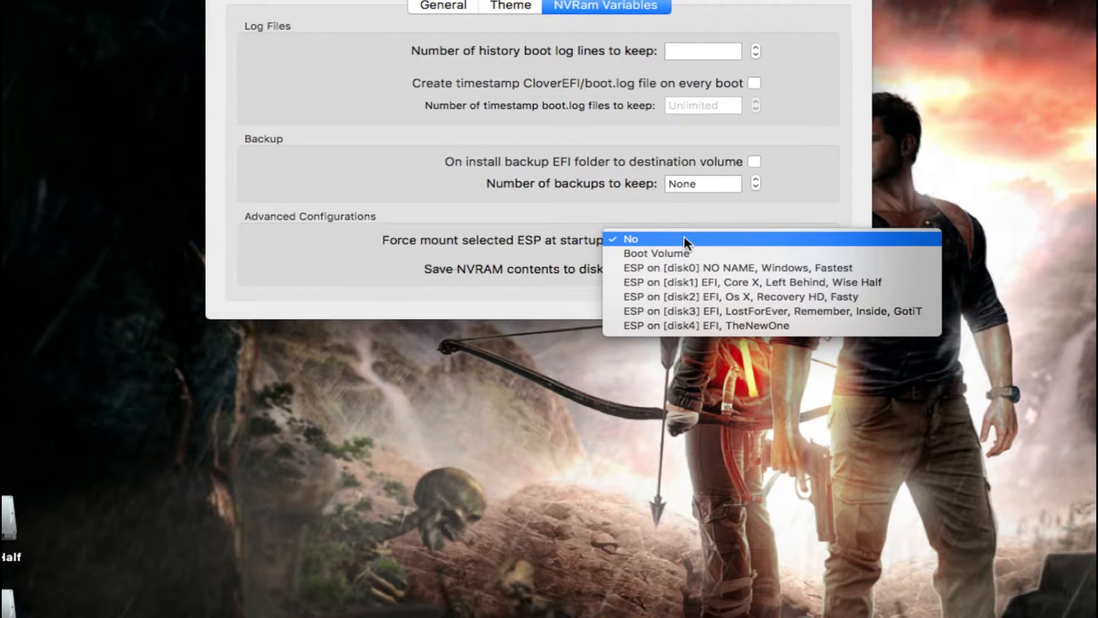
left_click(630, 239)
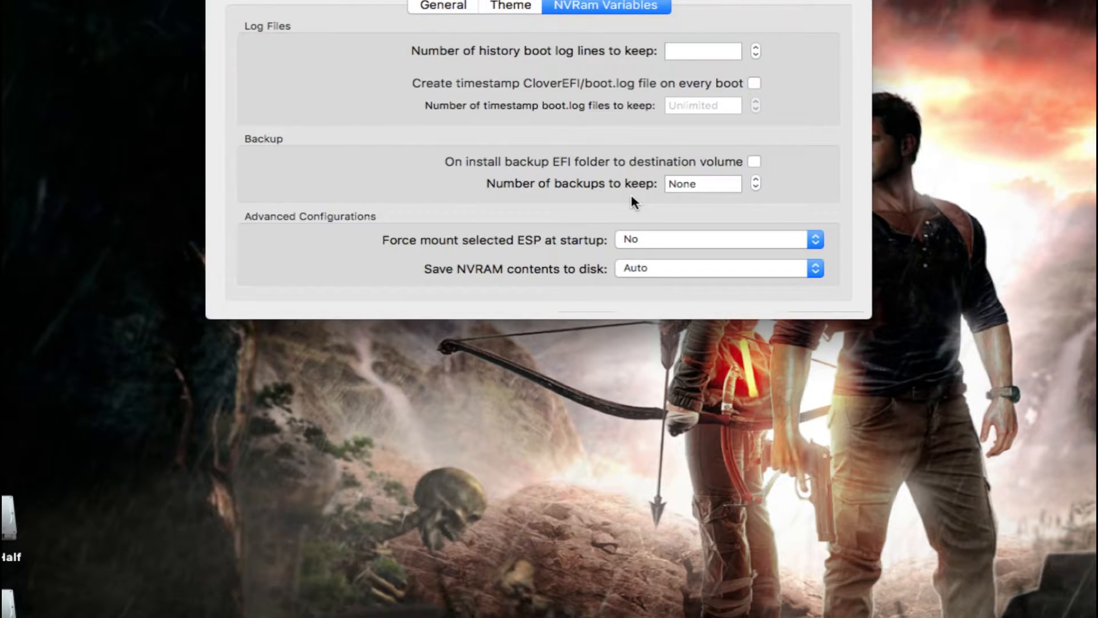
left_click(717, 239)
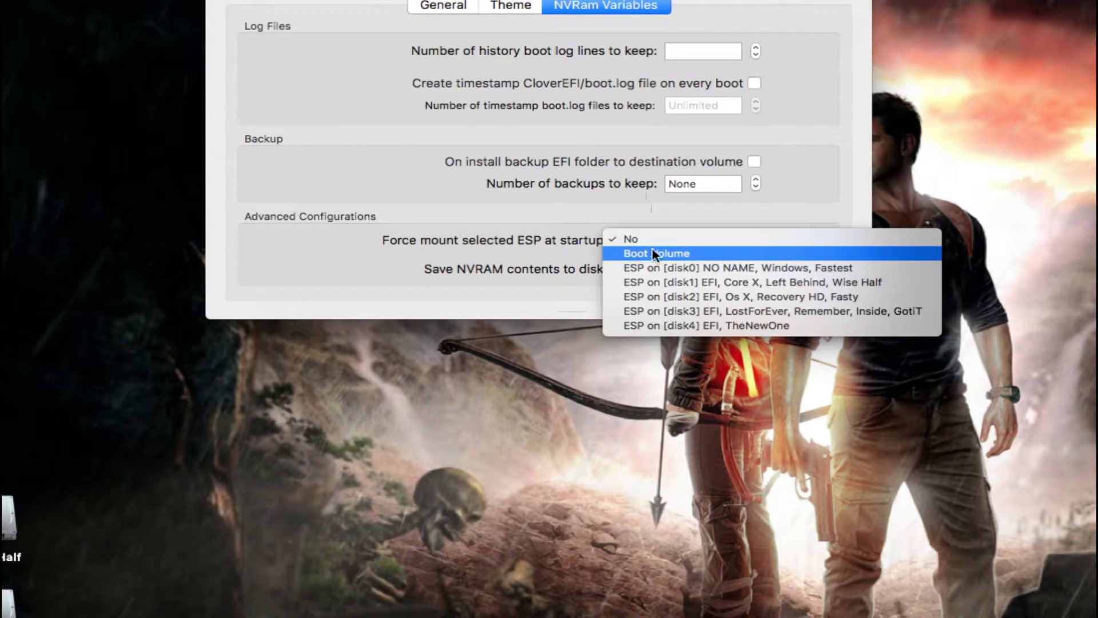
mouse_move(676, 259)
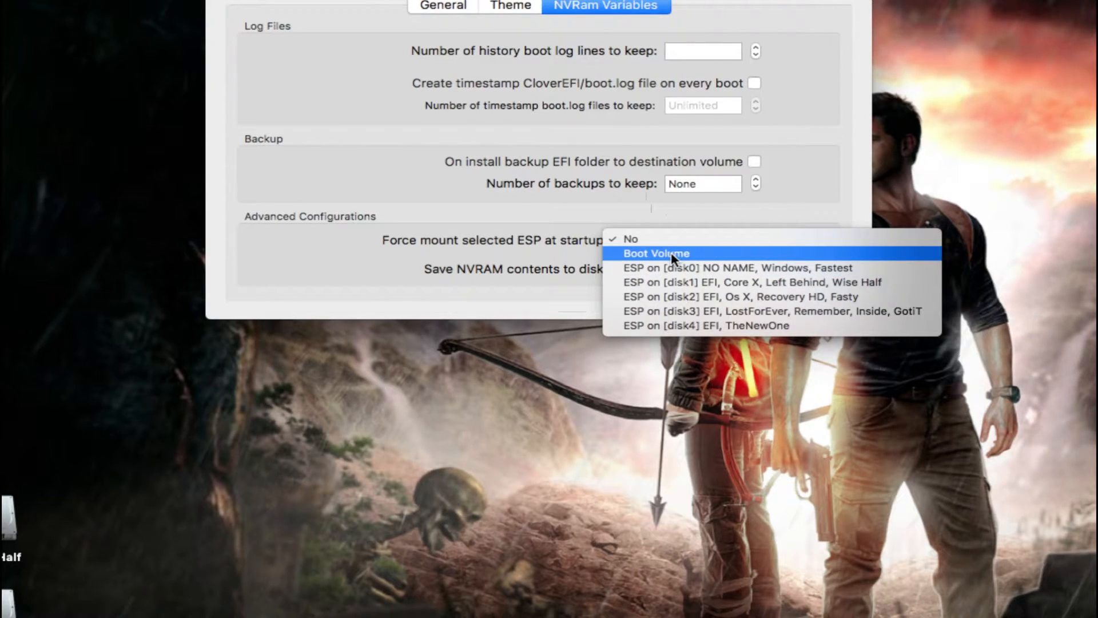
mouse_move(721, 325)
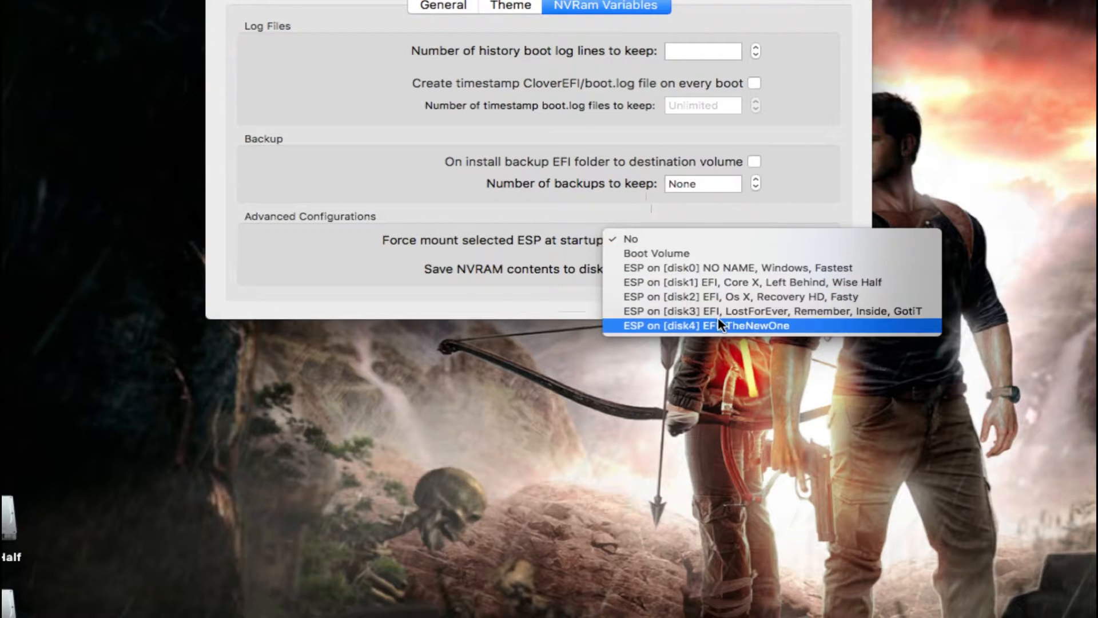
mouse_move(724, 296)
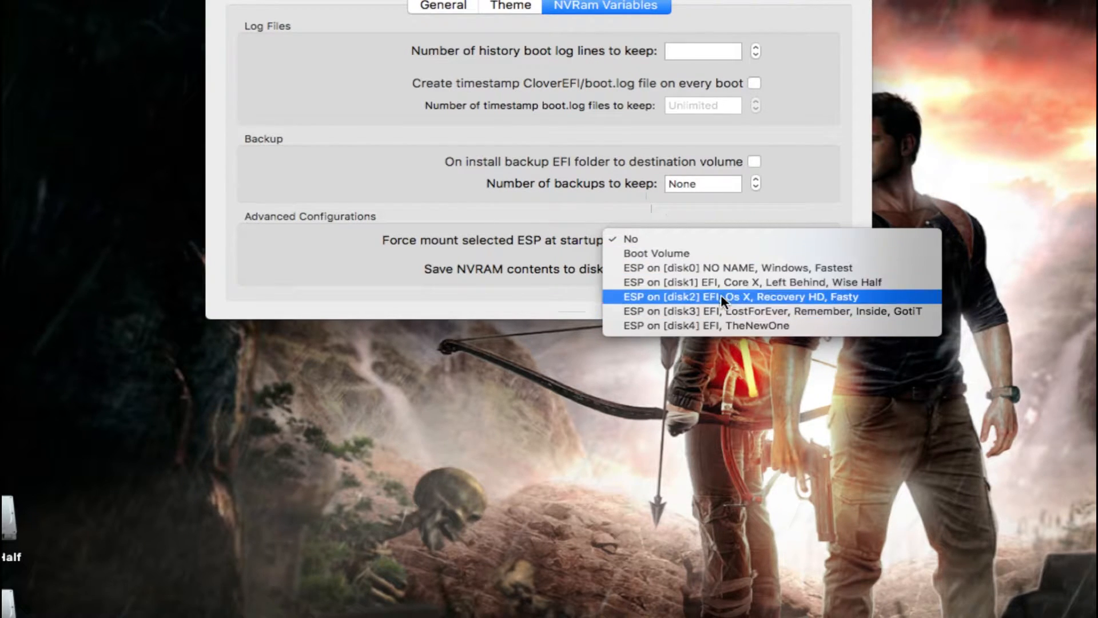
left_click(629, 239)
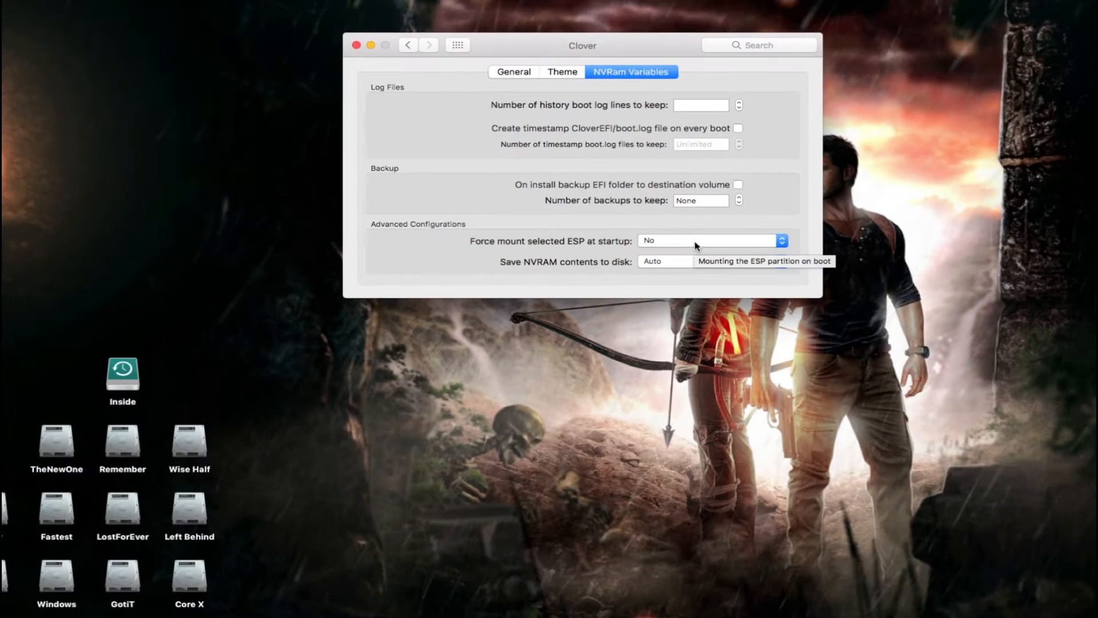
left_click(407, 45)
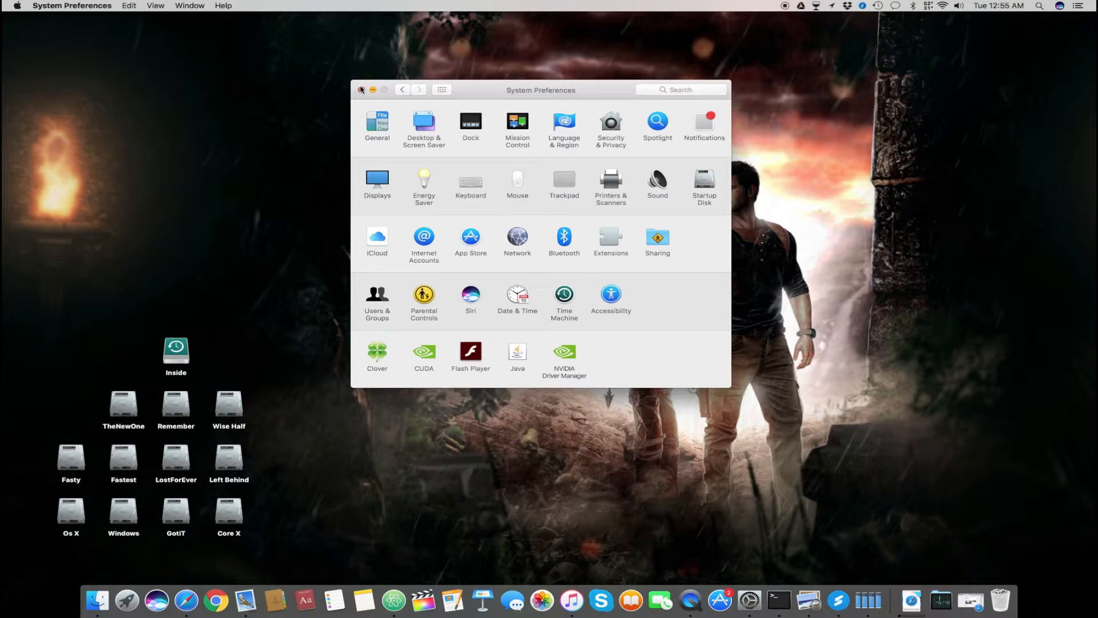
Close System Preferences and search Google for 'clover 3944' in Safari
left_click(361, 90)
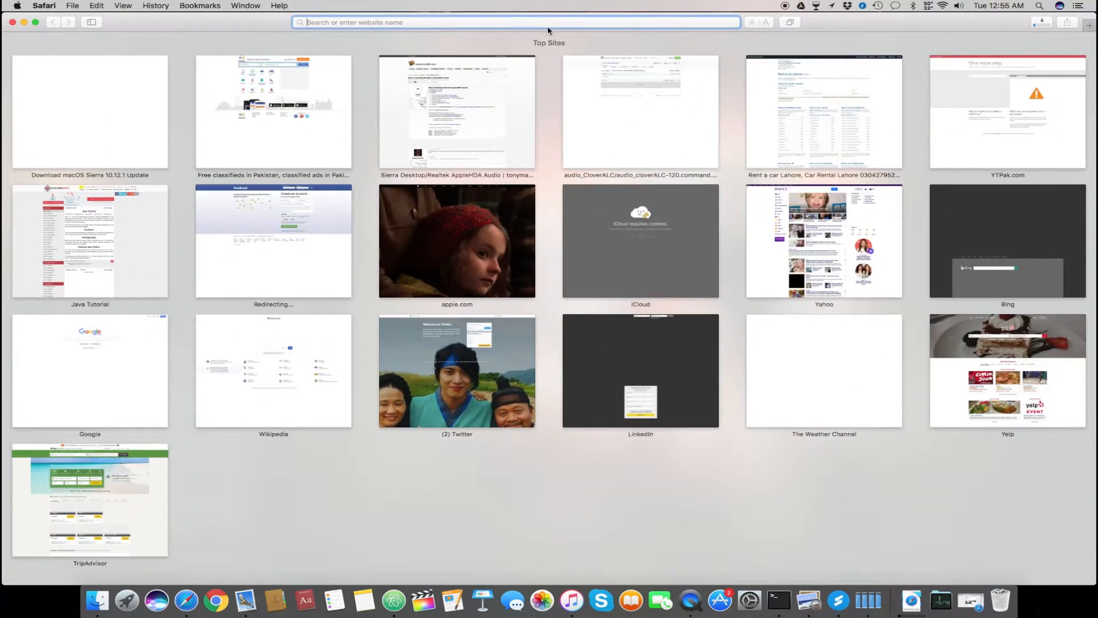
type("clover 349")
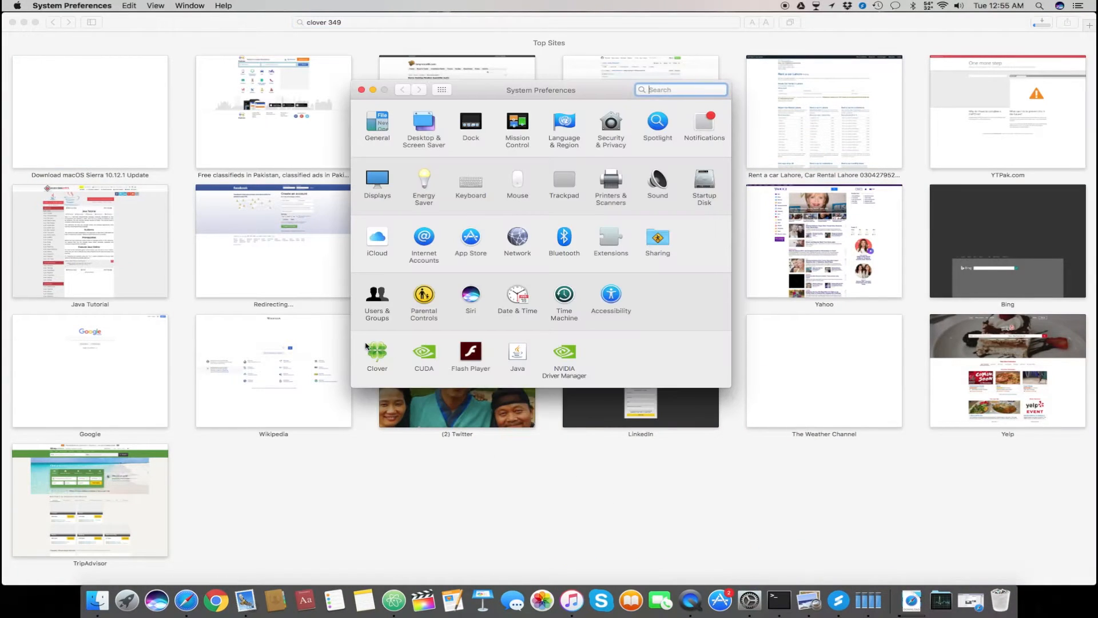
left_click(377, 354)
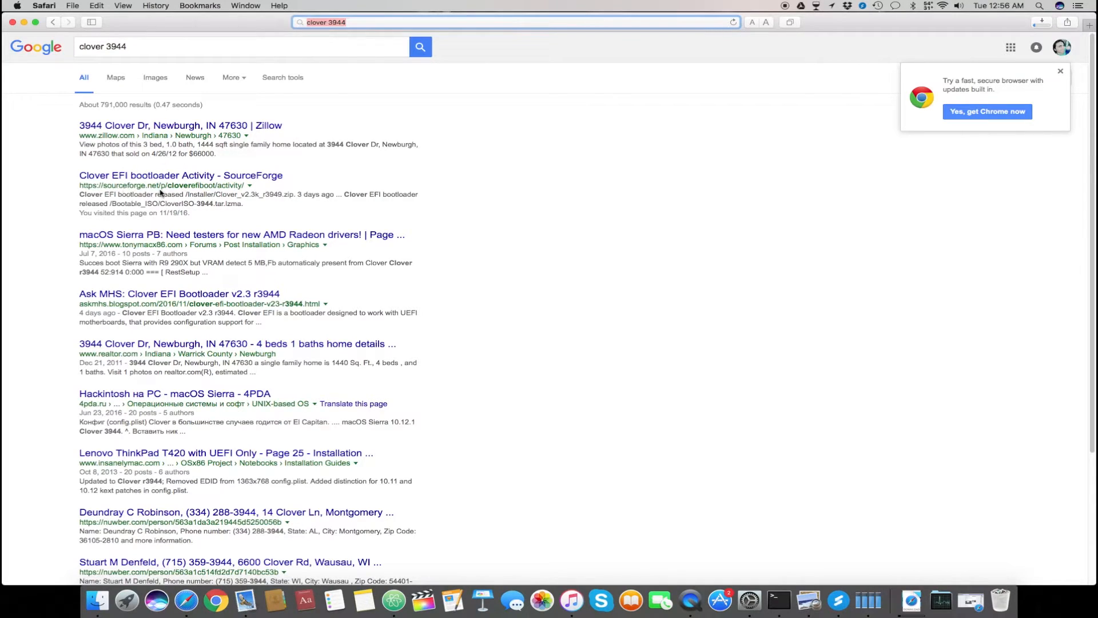
Download the Clover v2.3k r3944 package from the SourceForge result and launch its installer
left_click(417, 197)
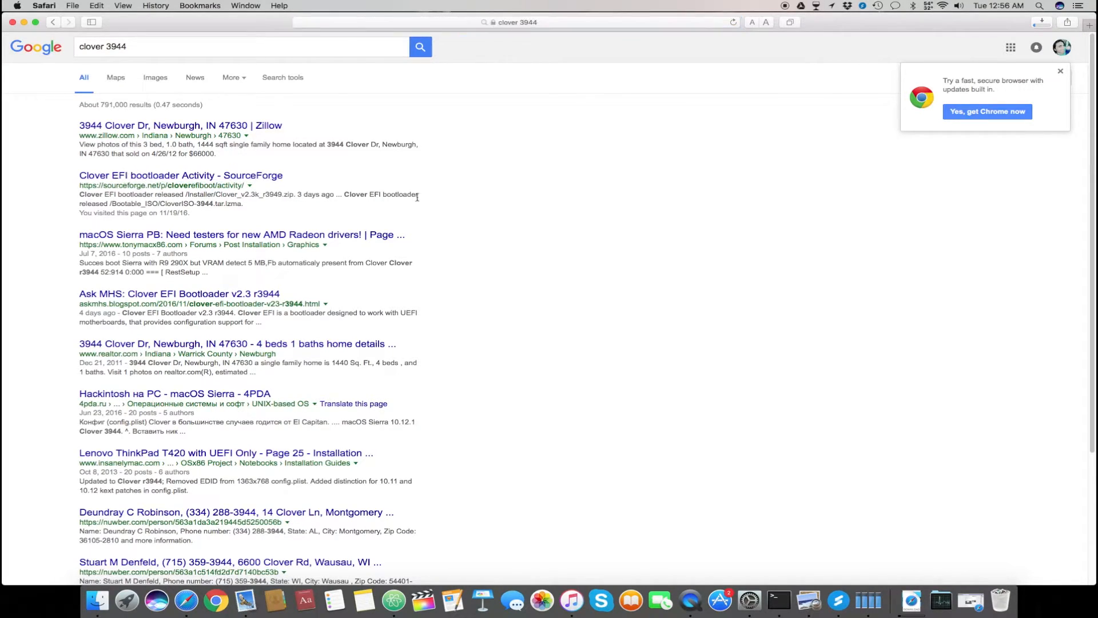
left_click(180, 175)
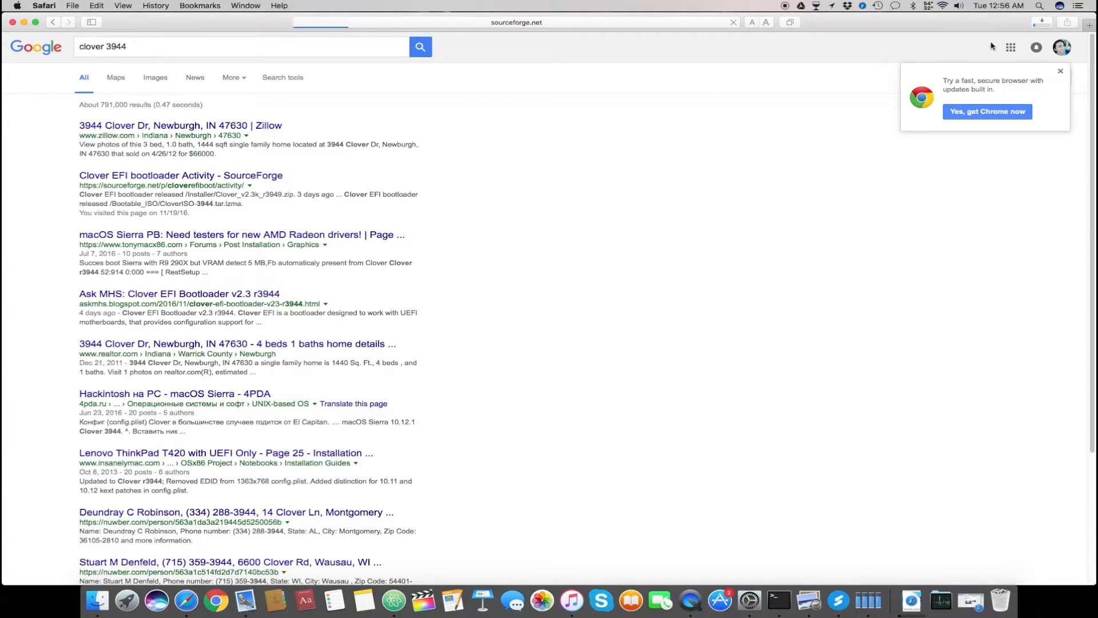
left_click(181, 175)
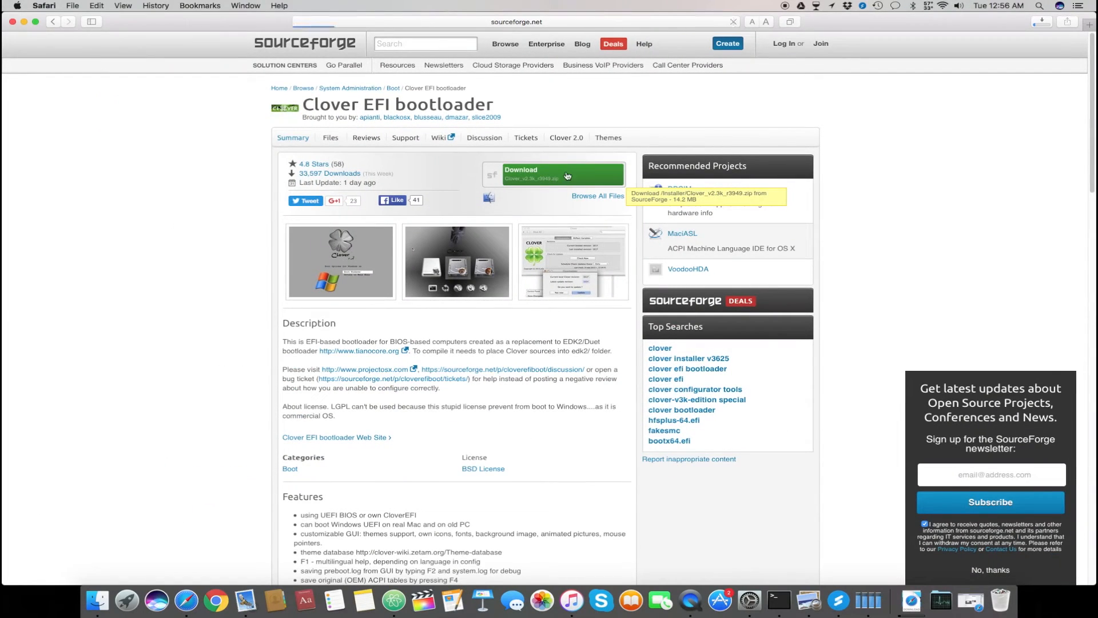
left_click(561, 172)
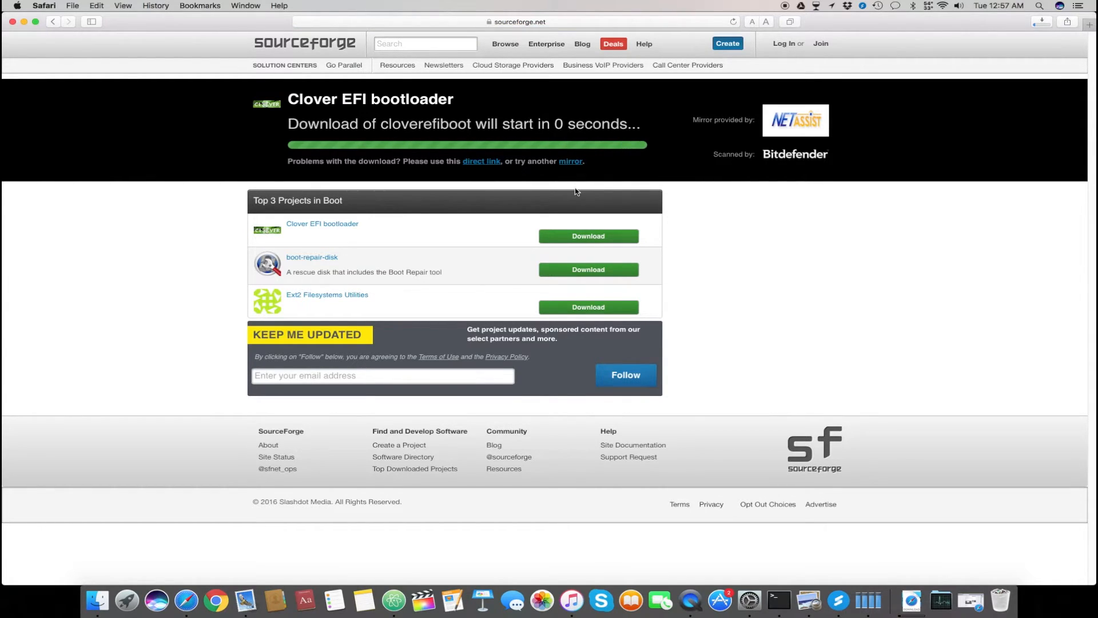
left_click(1042, 22)
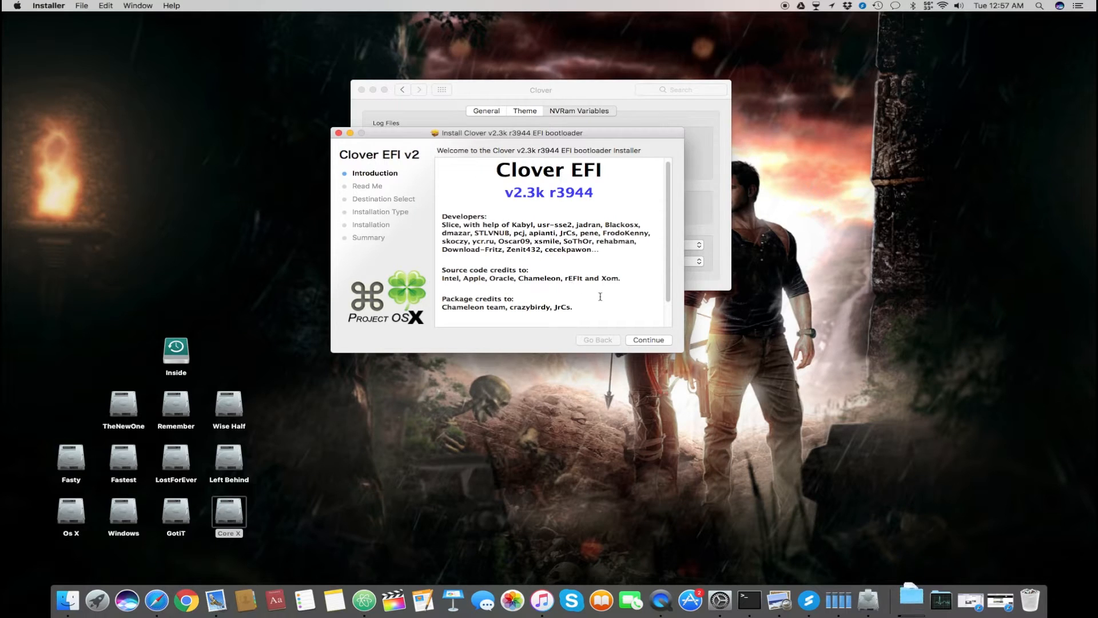
Run a customized install keeping the Clover Preference Pane selected, authorizing with the admin password
left_click(647, 339)
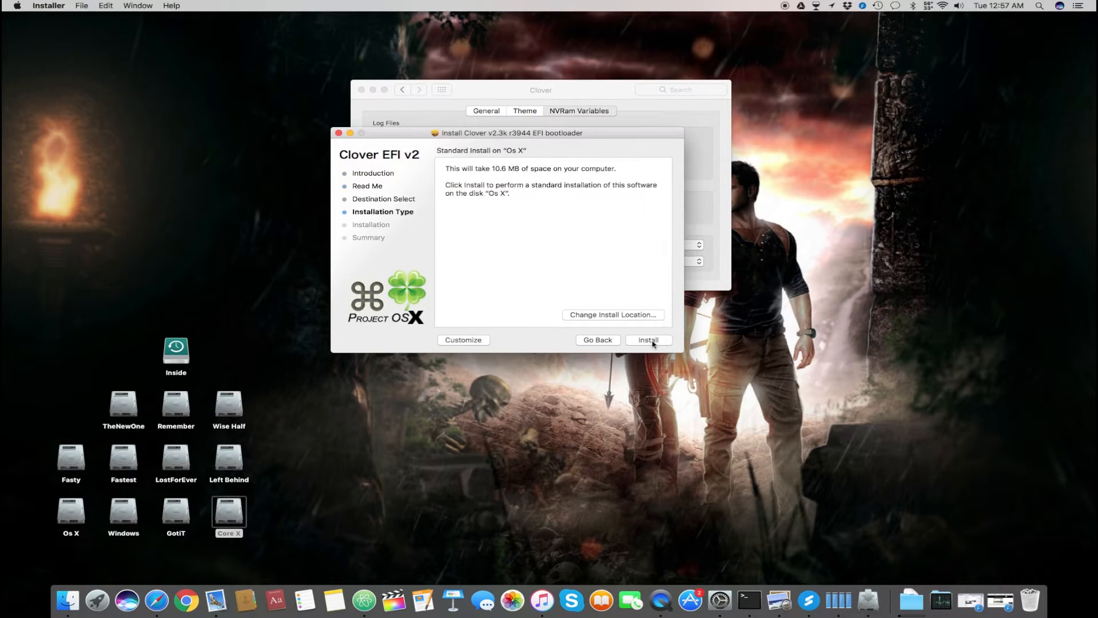
left_click(463, 340)
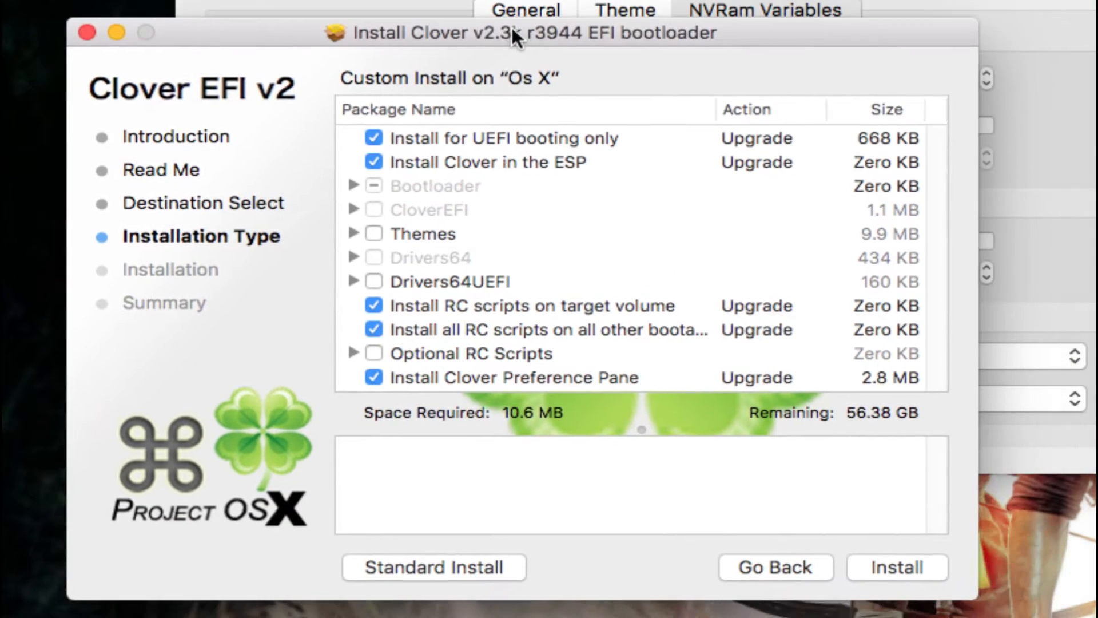
mouse_move(595, 154)
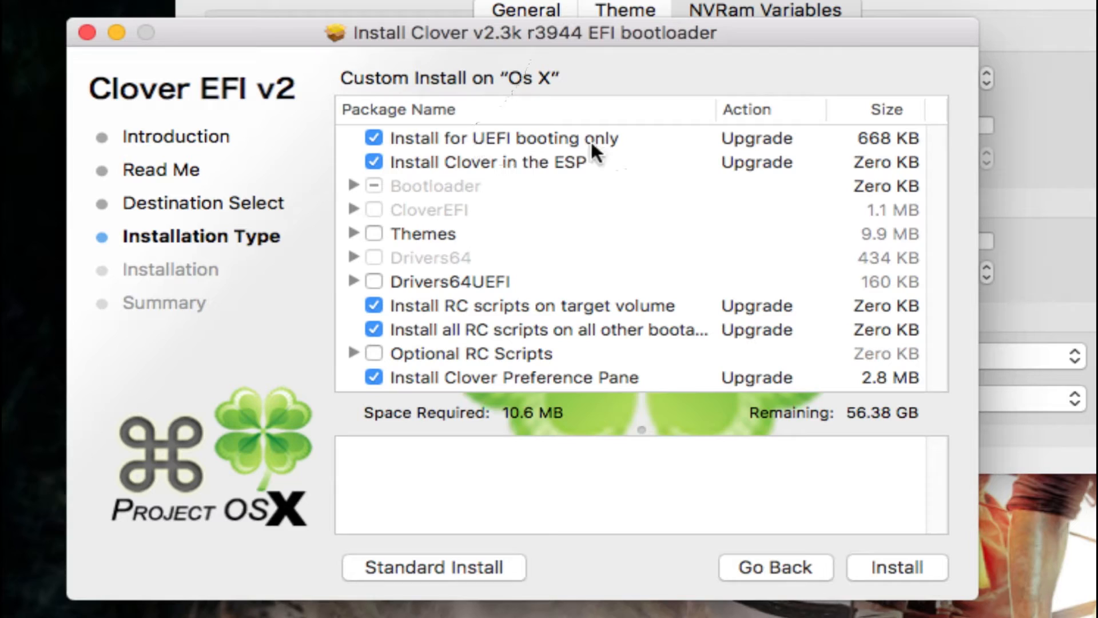
mouse_move(569, 196)
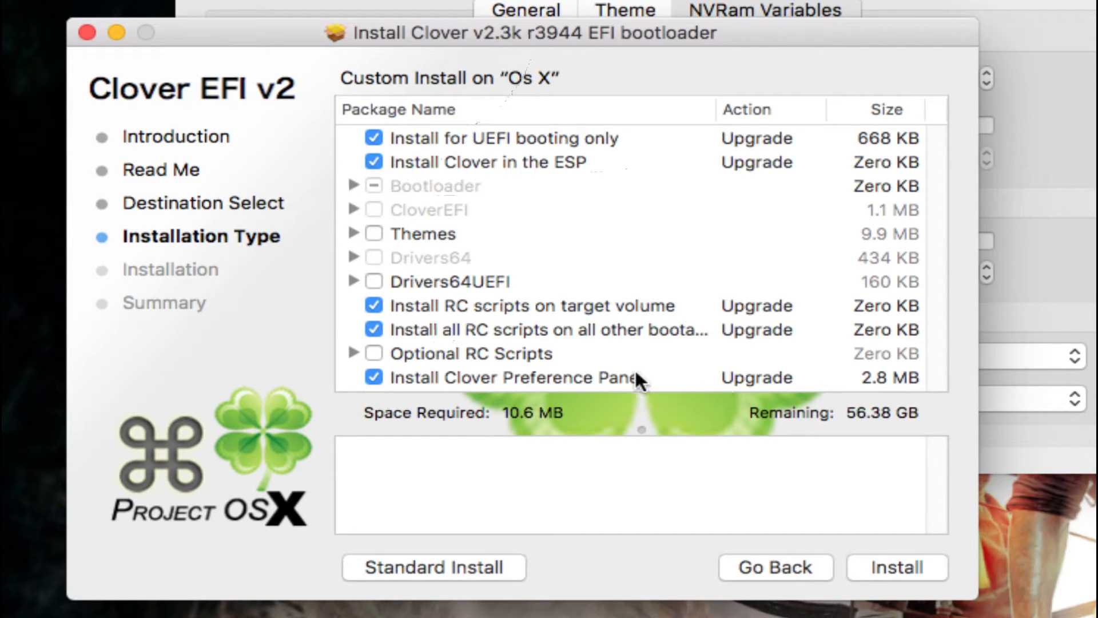
left_click(895, 567)
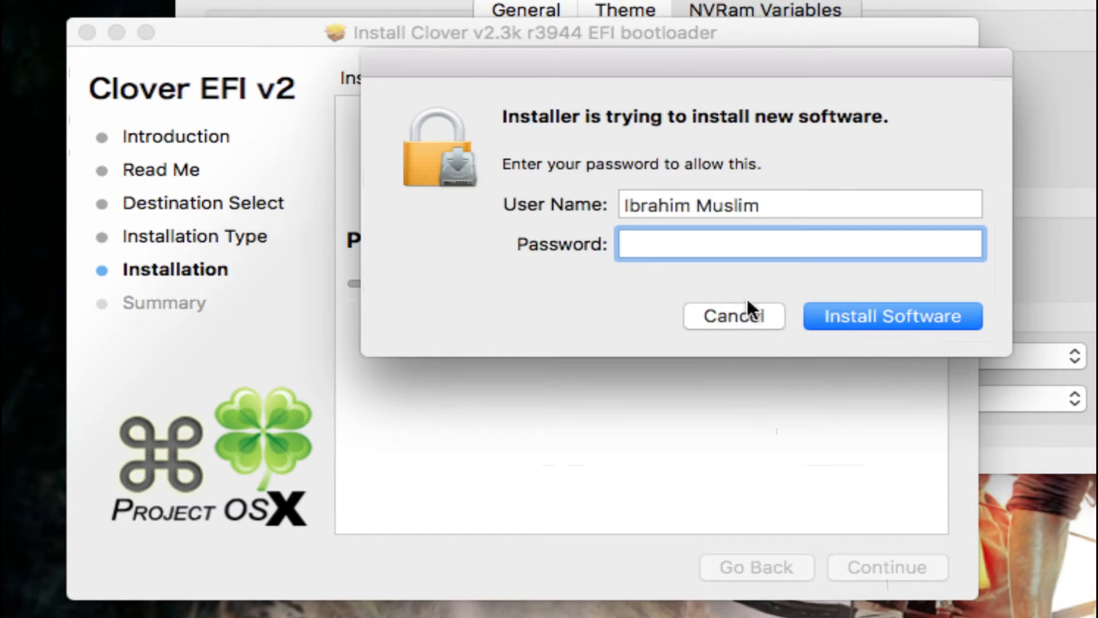
left_click(891, 315)
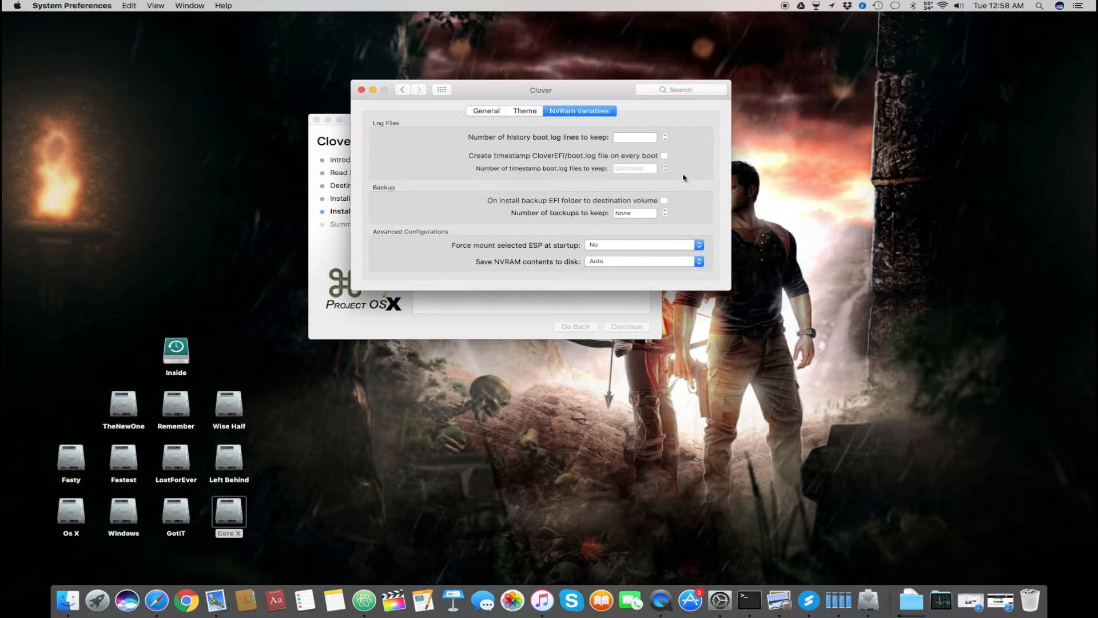
left_click(440, 89)
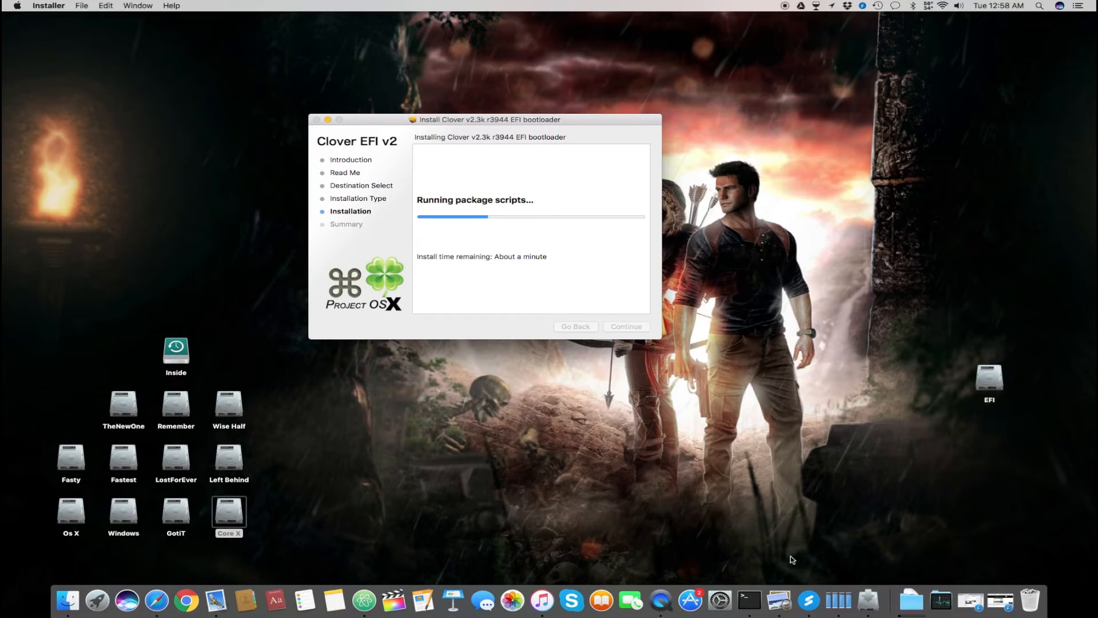
Check the new Clover pane in System Preferences, then close it and the finished installer
left_click(740, 585)
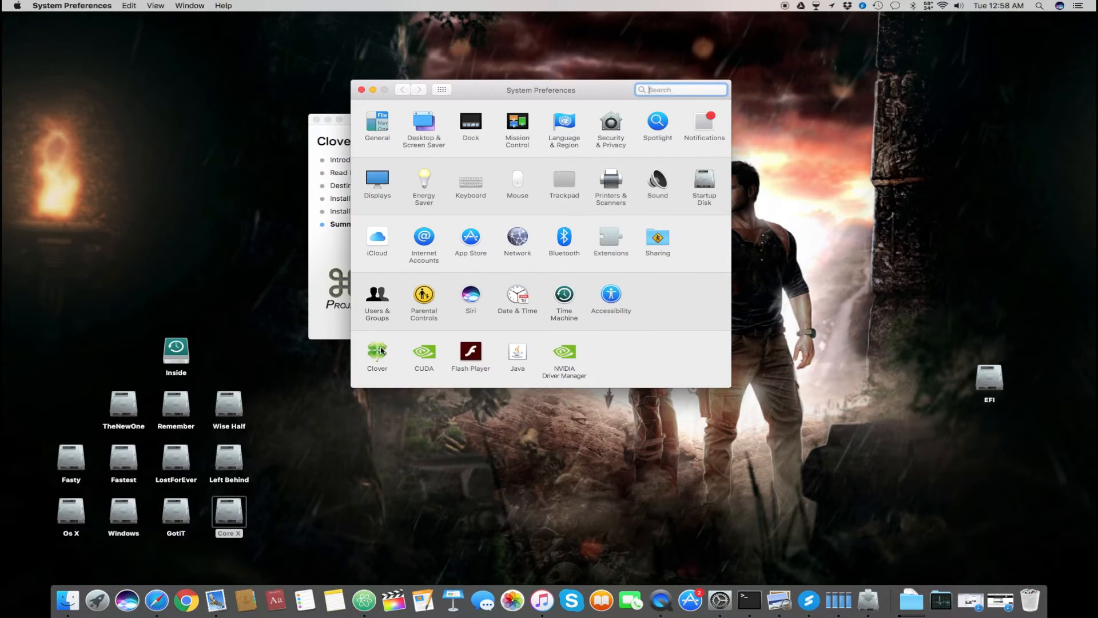
left_click(376, 353)
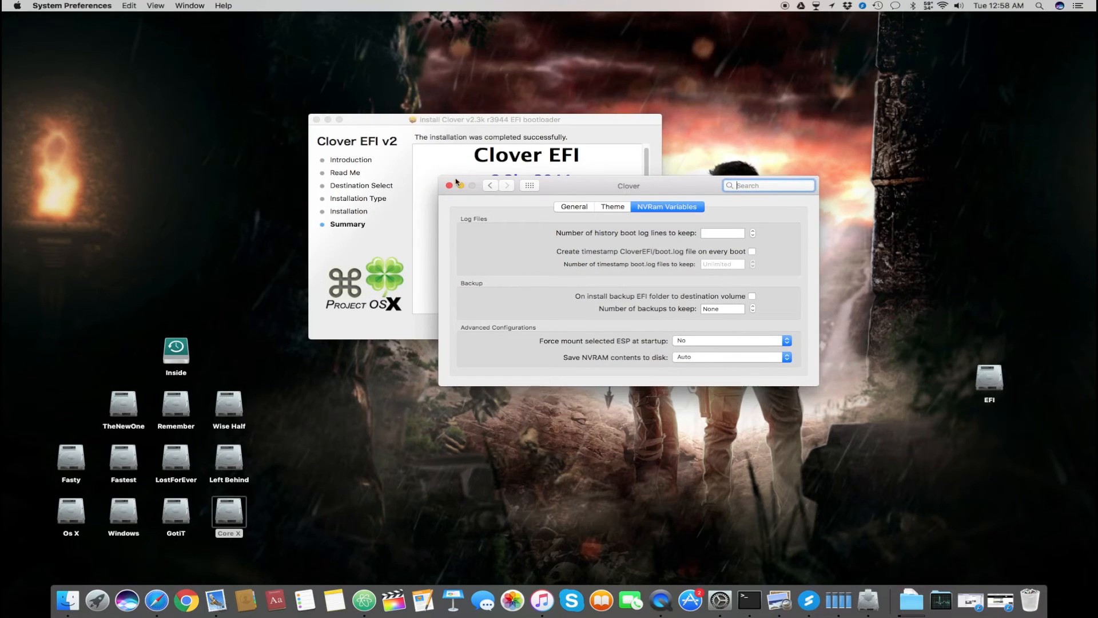
left_click(448, 185)
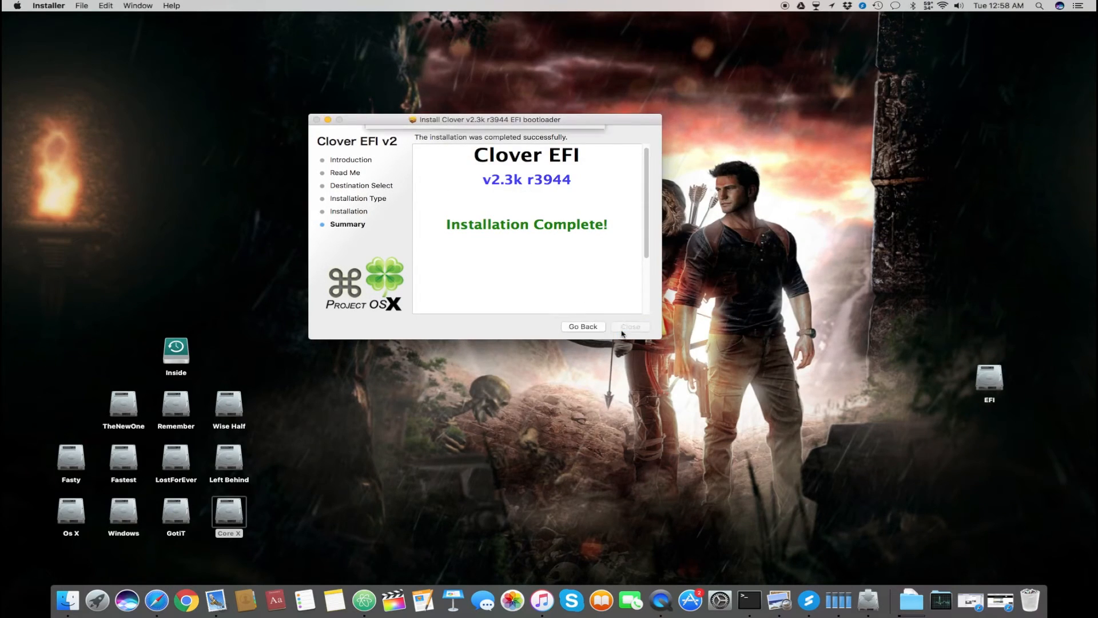
left_click(629, 326)
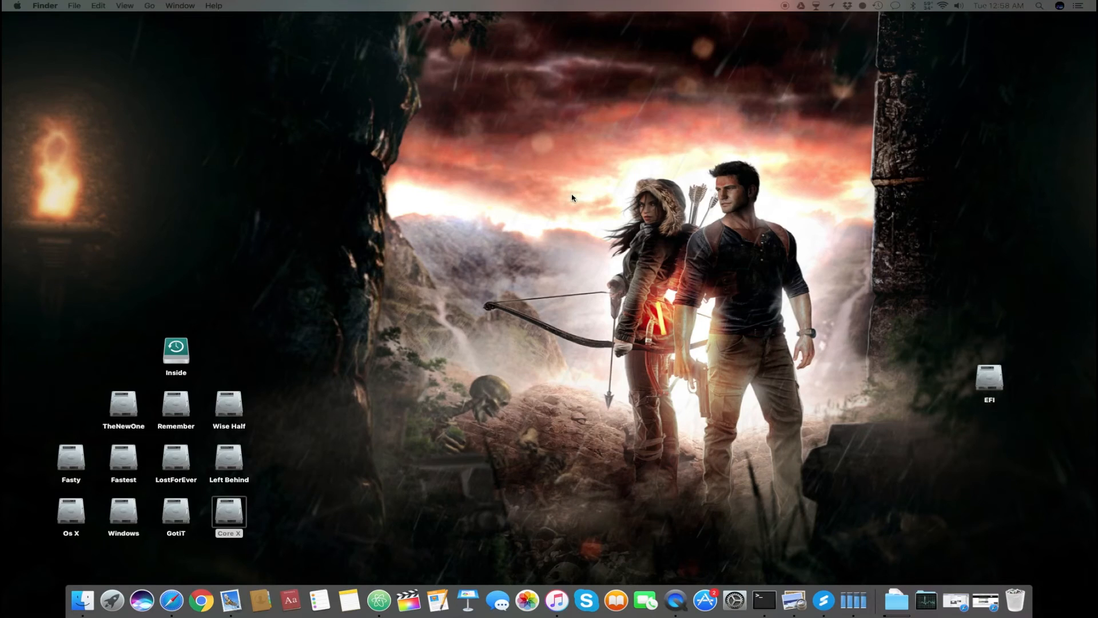